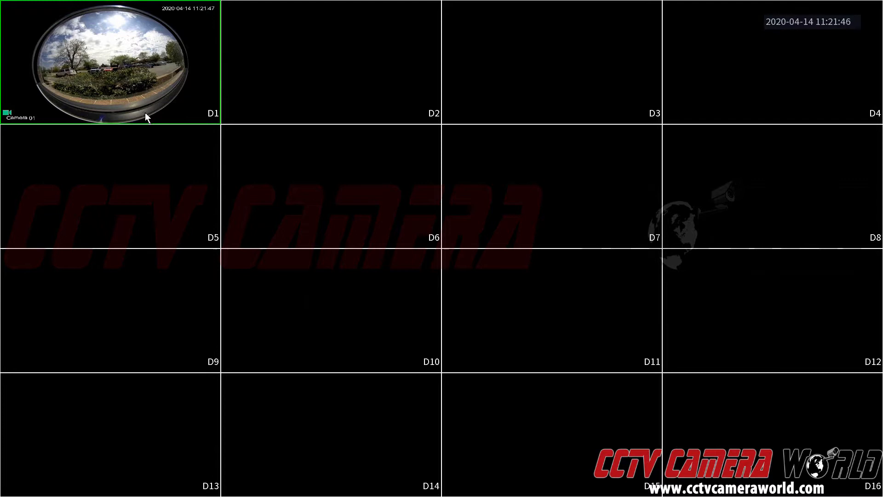
pyautogui.moveTo(185, 90)
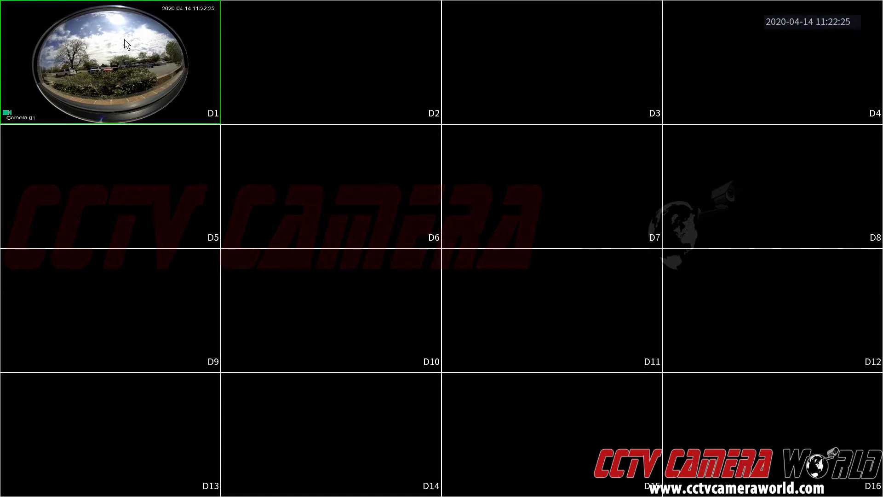
pyautogui.moveTo(131, 73)
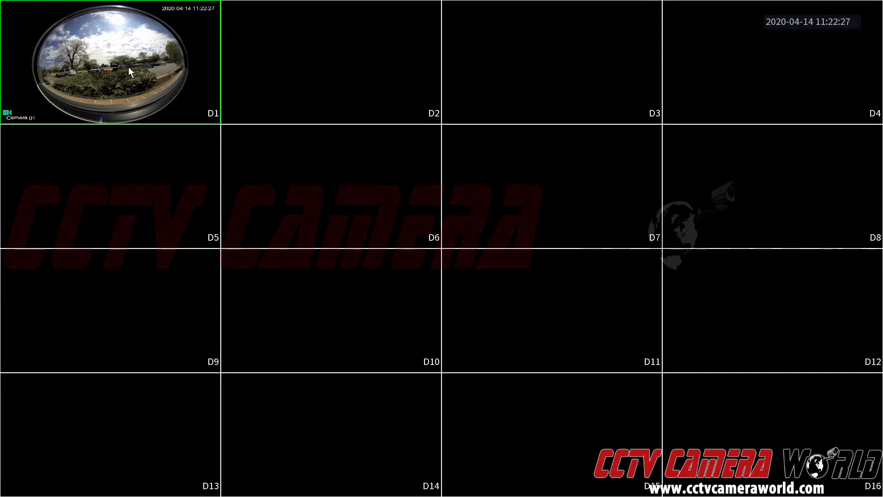
# Step: Enlarge Camera 01 from the grid so its fisheye feed fills the monitor
pyautogui.doubleClick(131, 71)
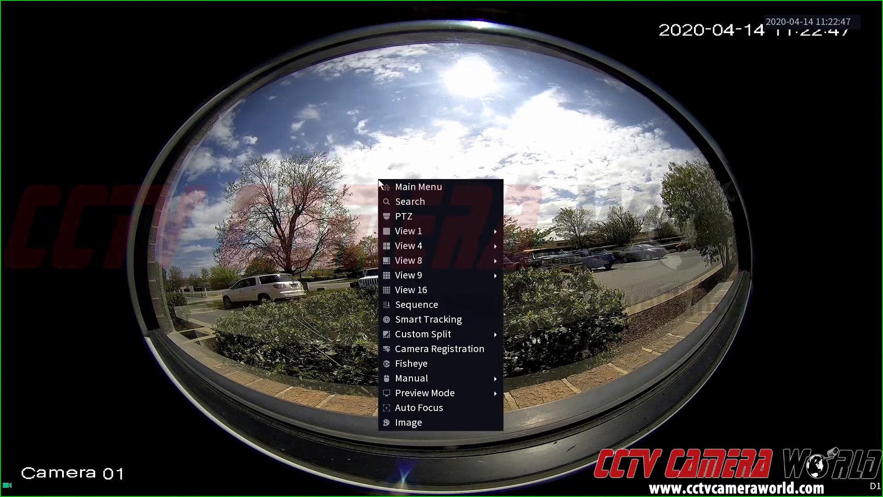
pyautogui.moveTo(412, 363)
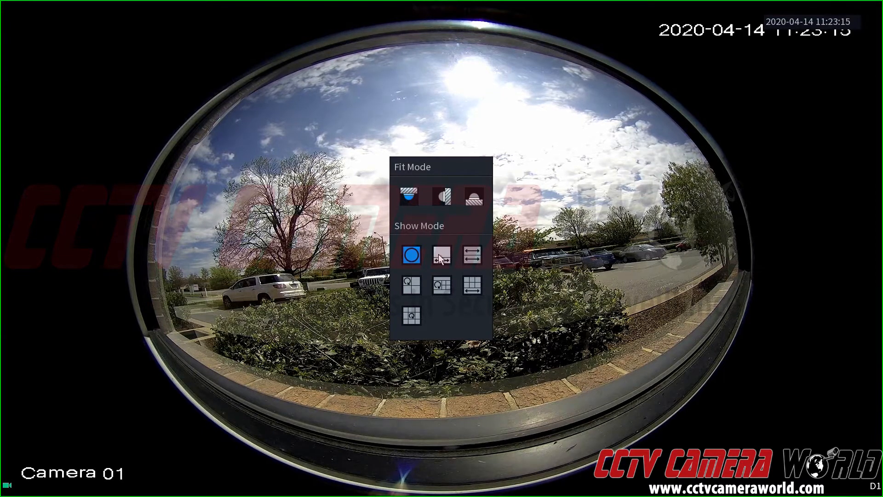
# Step: Try the two ceiling dual-panorama layouts and the fisheye-plus-three-views layout for Camera 01
pyautogui.click(441, 255)
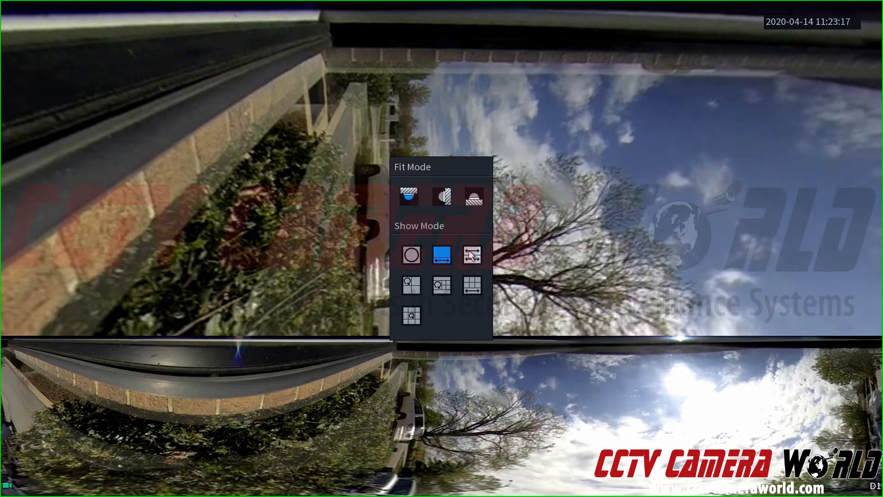
pyautogui.click(472, 254)
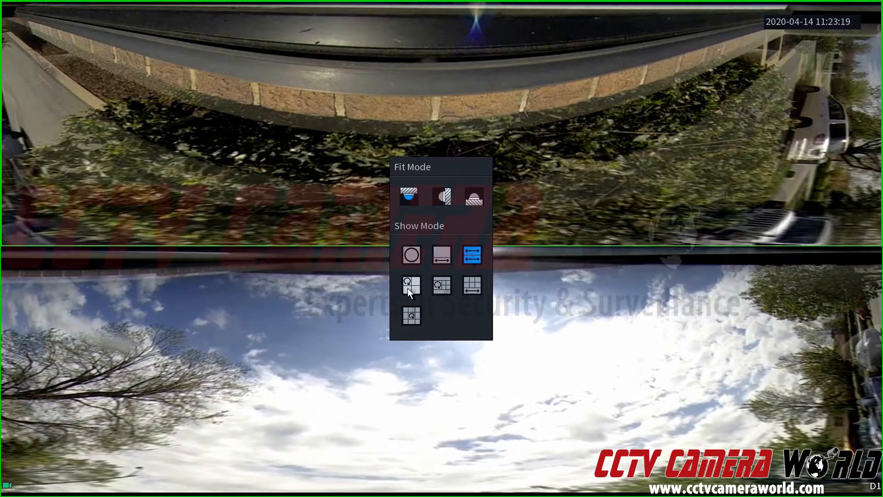
pyautogui.click(411, 285)
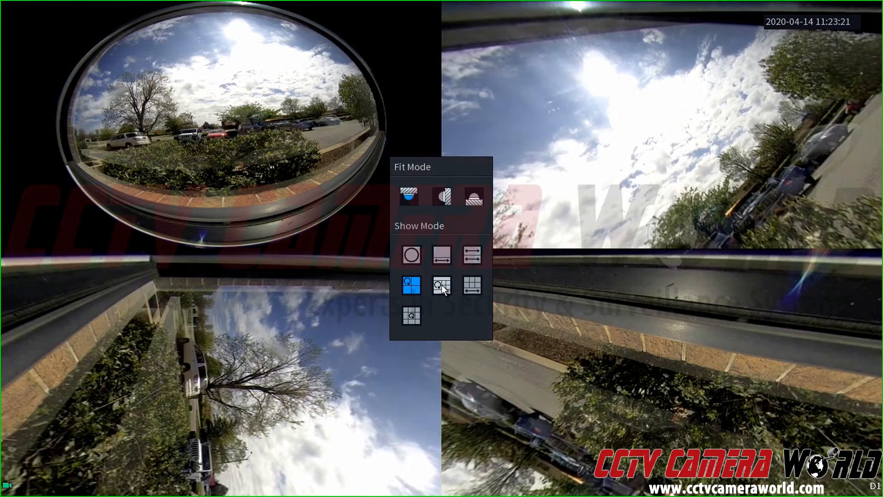
# Step: Try the fisheye-plus-four and plus-eight views layouts, then switch Fit Mode to wall mounting
pyautogui.click(442, 285)
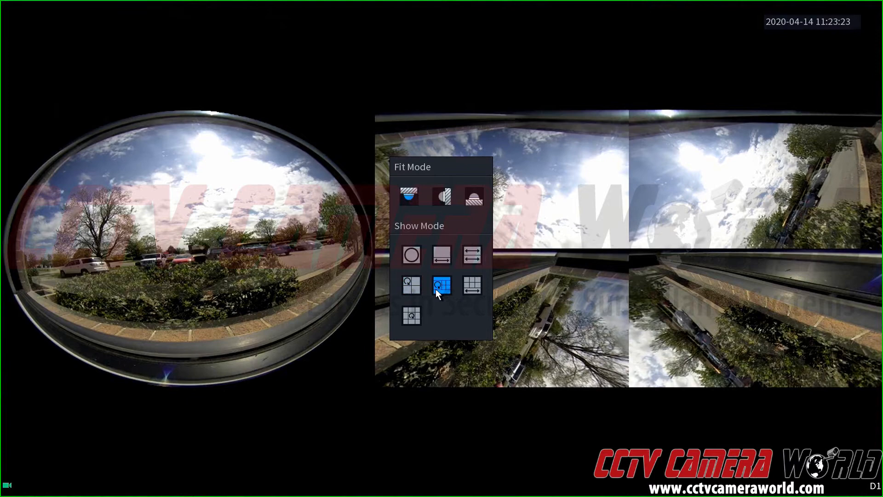
pyautogui.click(441, 286)
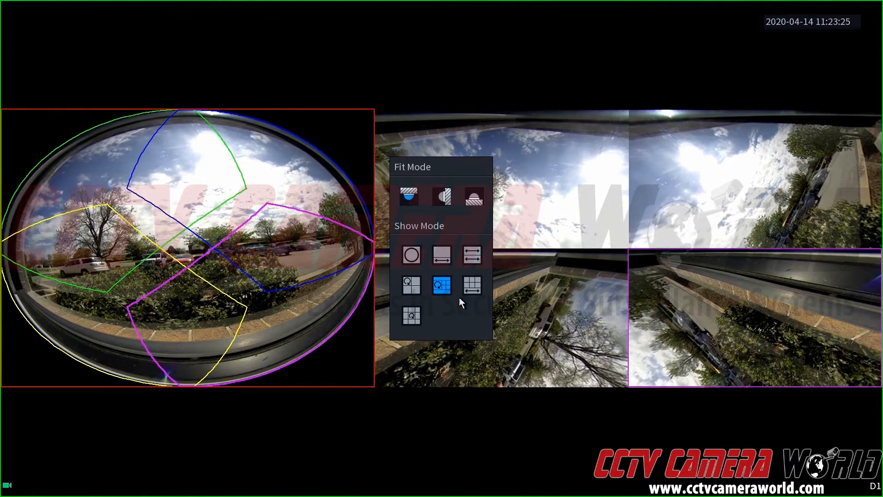
pyautogui.click(471, 285)
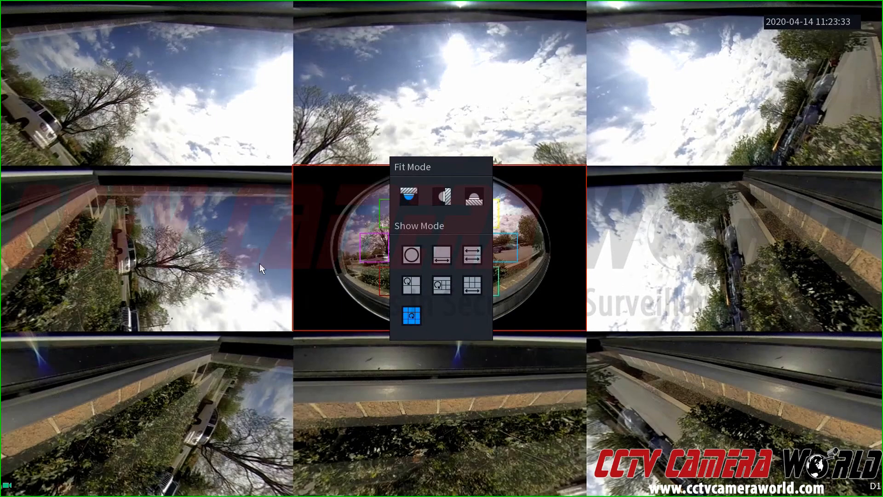
pyautogui.moveTo(509, 269)
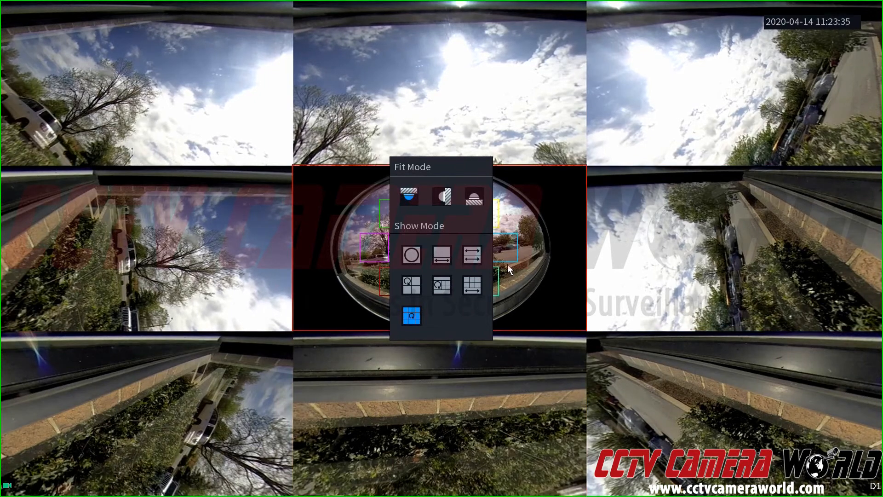
pyautogui.click(411, 253)
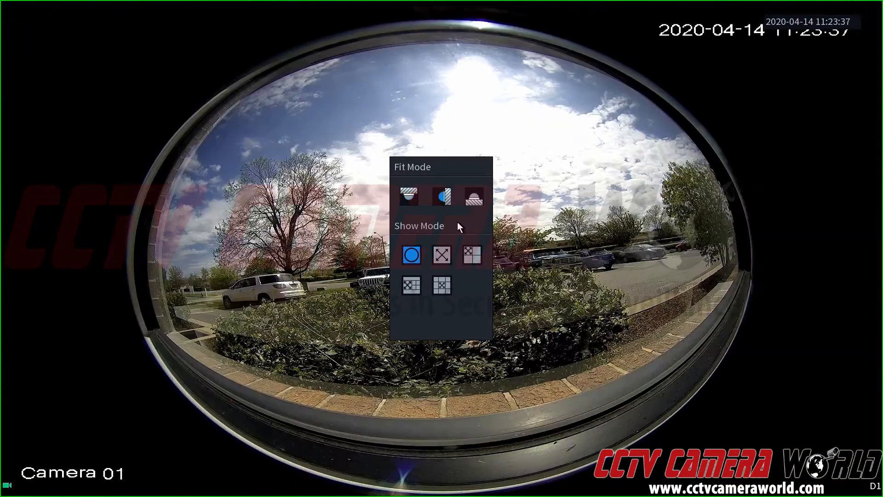
# Step: Try the wall-mount single panorama, panorama-with-three, panorama-with-four and last dewarp layouts
pyautogui.click(442, 254)
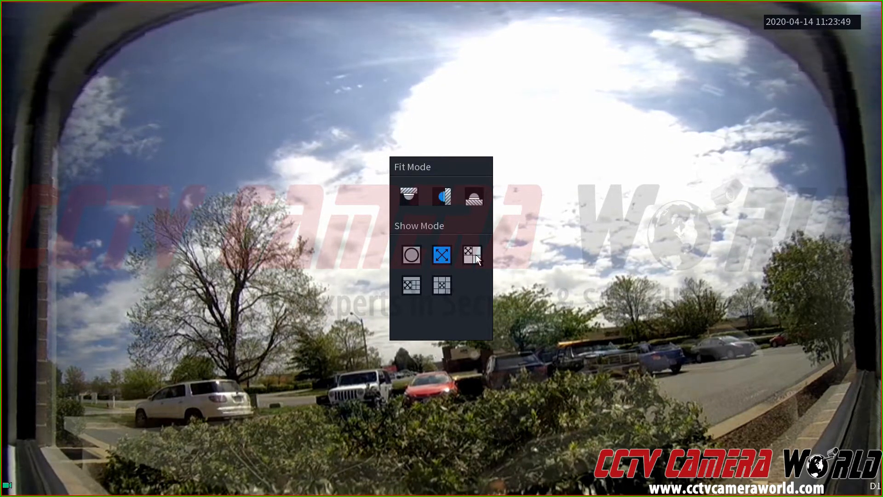
pyautogui.click(472, 255)
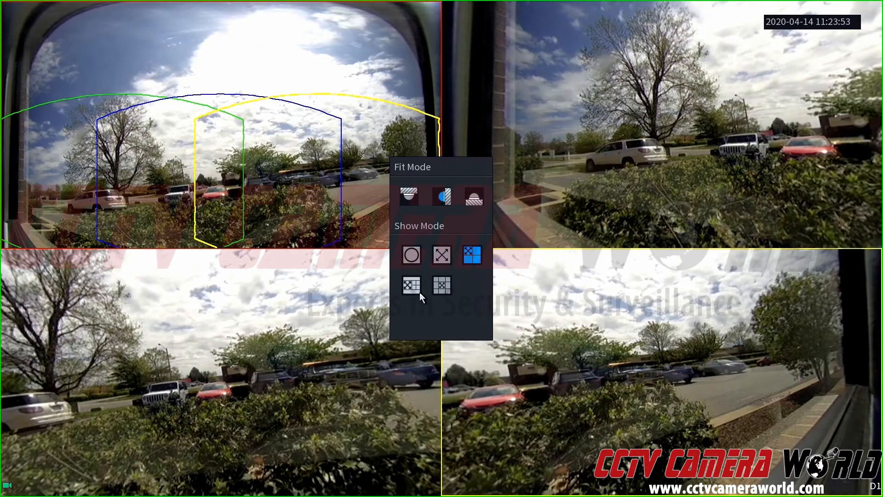
pyautogui.click(411, 285)
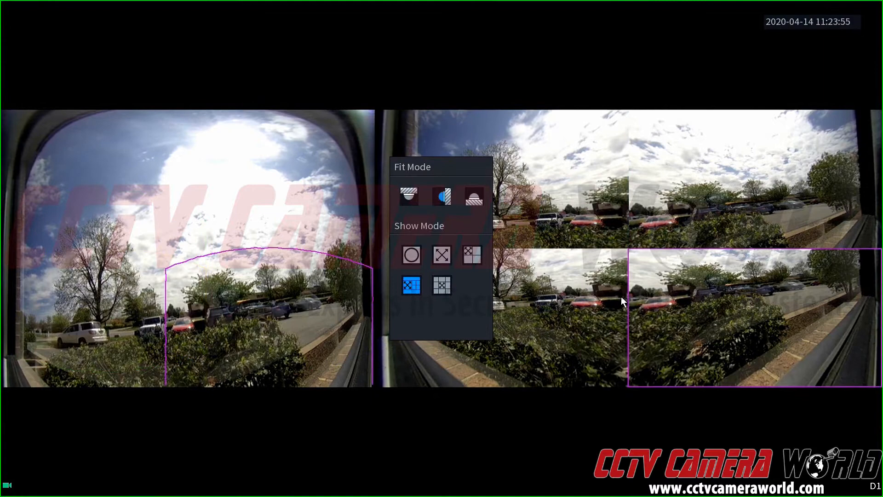
pyautogui.click(442, 285)
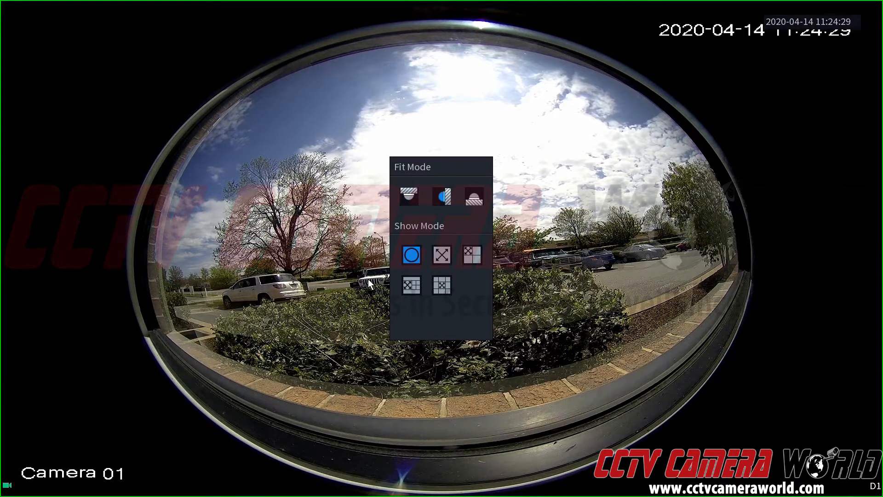
# Step: Choose the wall-mount single panorama Show Mode for Camera 01
pyautogui.click(441, 254)
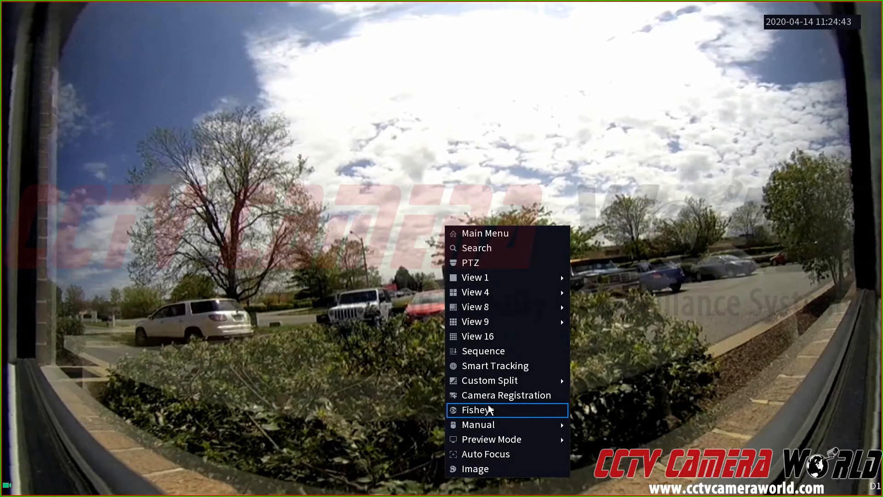
pyautogui.click(477, 410)
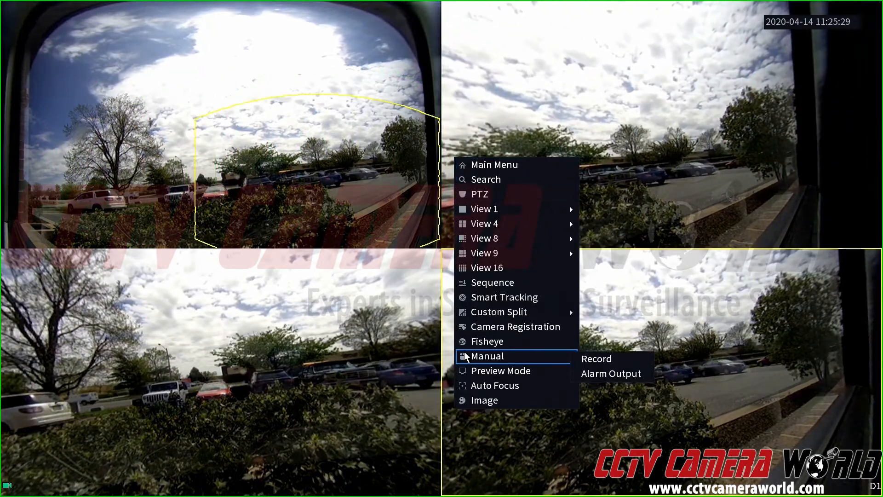
pyautogui.moveTo(474, 344)
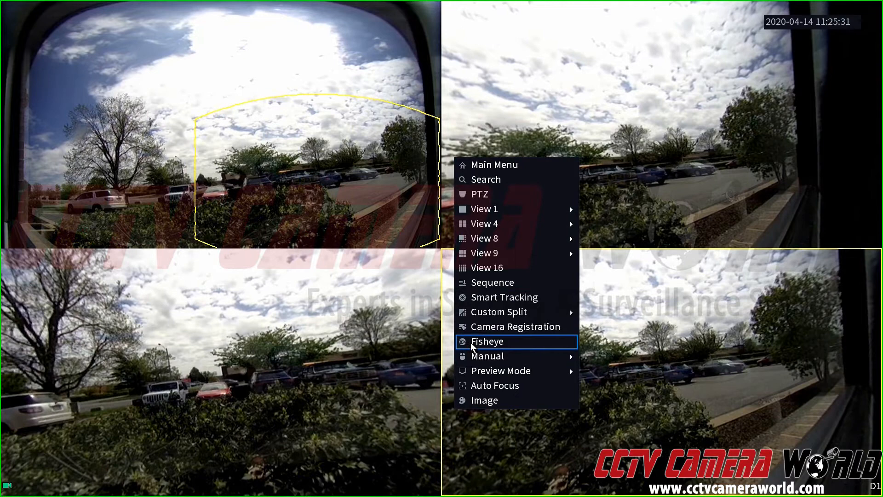
# Step: From the Fisheye menu, choose the layout showing Channel 1 with four dewarped views
pyautogui.click(488, 341)
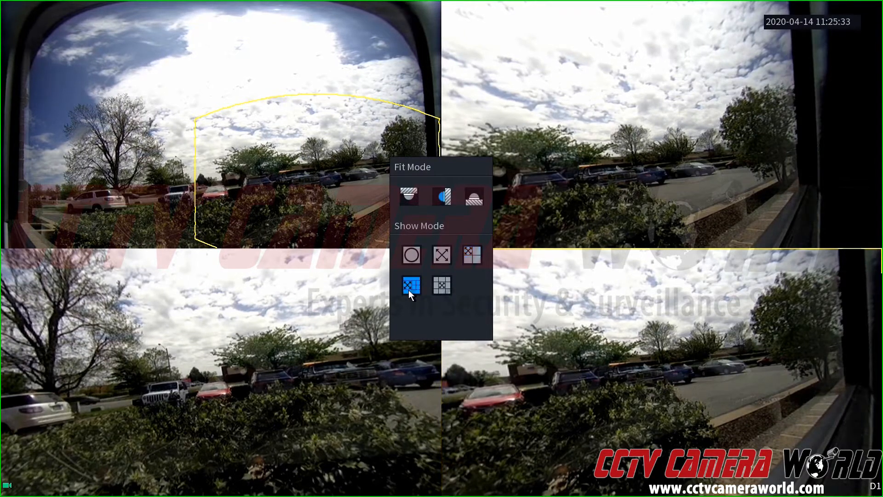
pyautogui.click(411, 286)
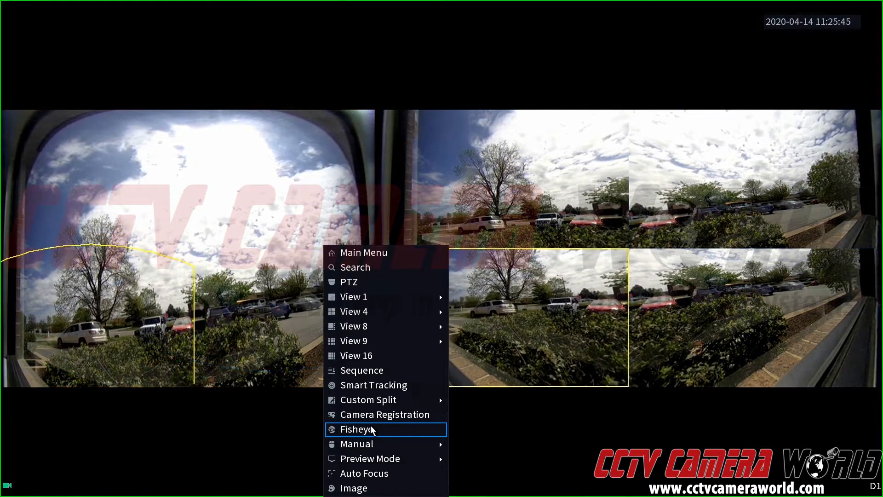
# Step: Reopen the fisheye display mode options for Channel 1 from the live-view menu
pyautogui.click(357, 428)
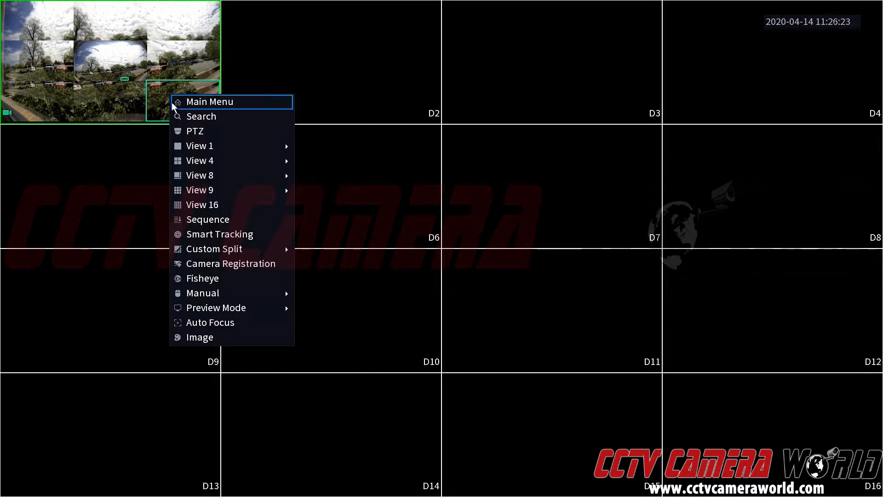
pyautogui.moveTo(197, 131)
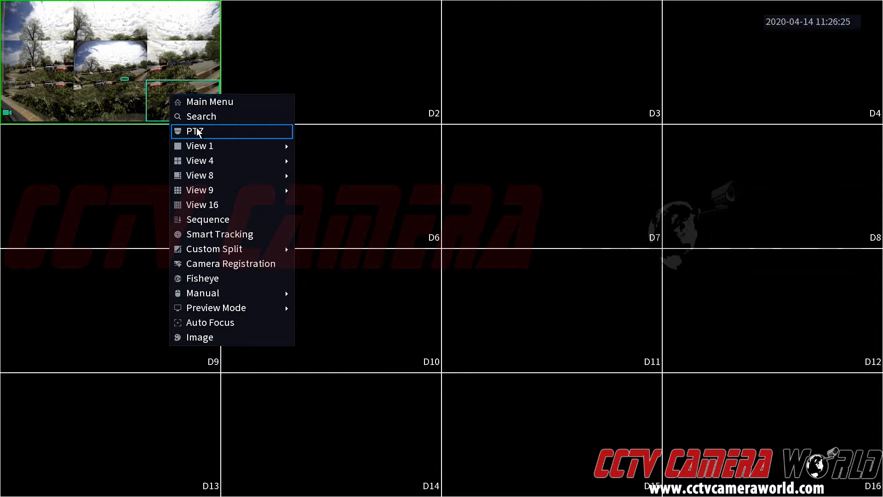
pyautogui.moveTo(209, 101)
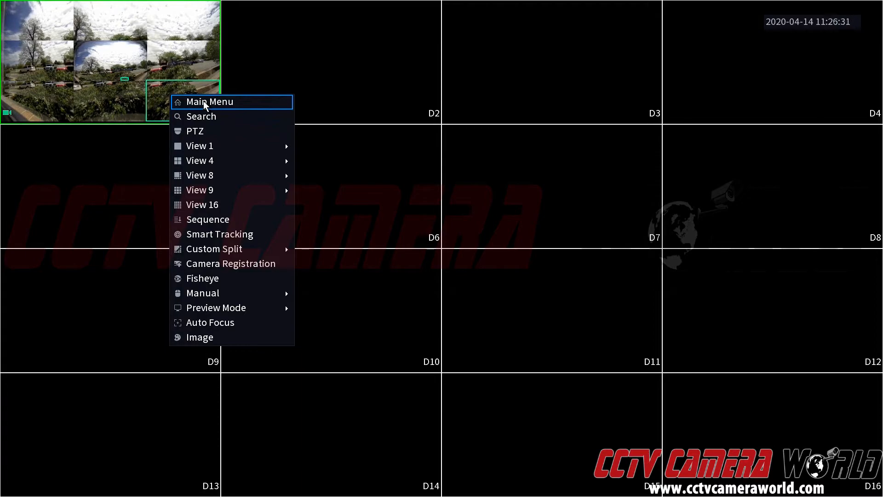
# Step: Choose Main Menu from the live-view shortcut menu
pyautogui.click(210, 102)
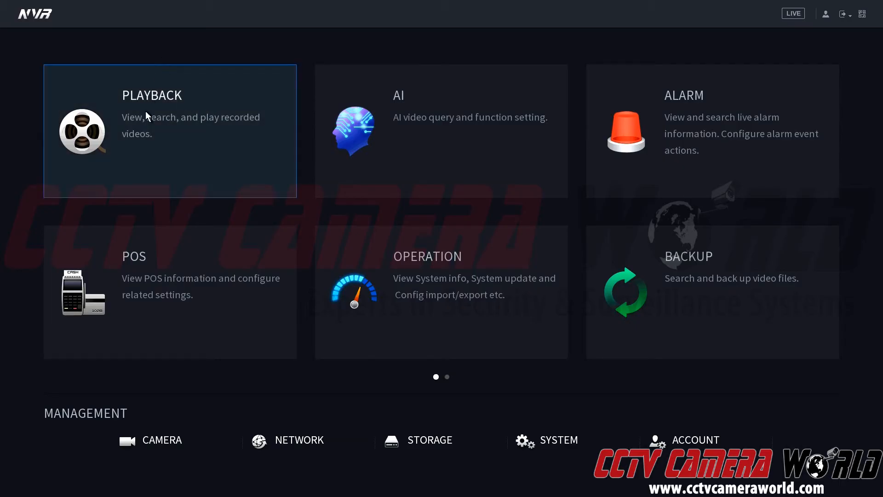
pyautogui.moveTo(240, 135)
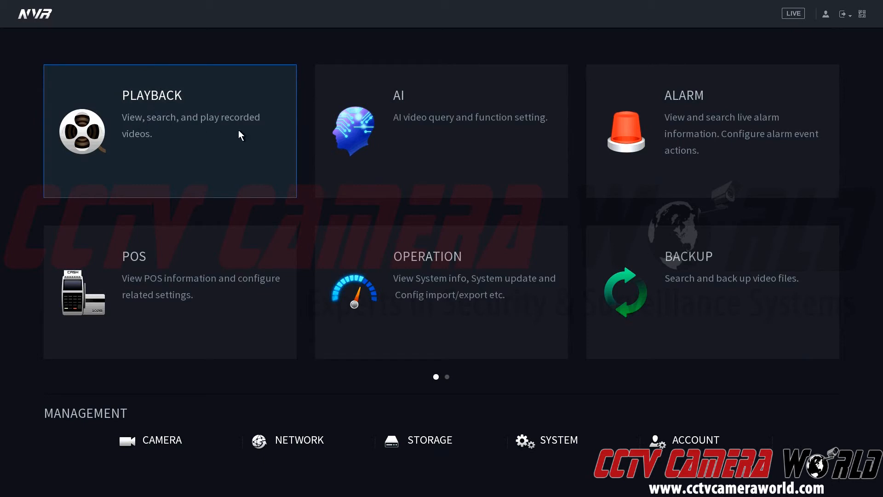
# Step: Enter PLAYBACK and leave only D1 Camera 01 checked for April 14
pyautogui.click(170, 133)
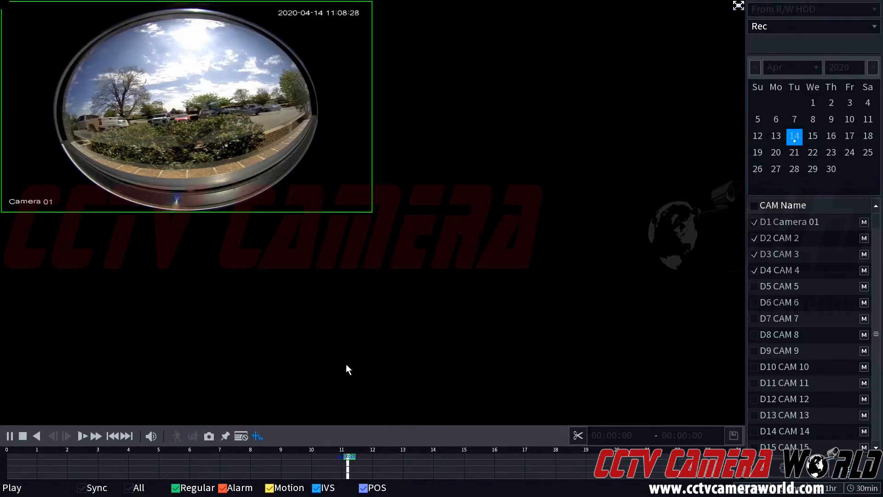
pyautogui.moveTo(201, 103)
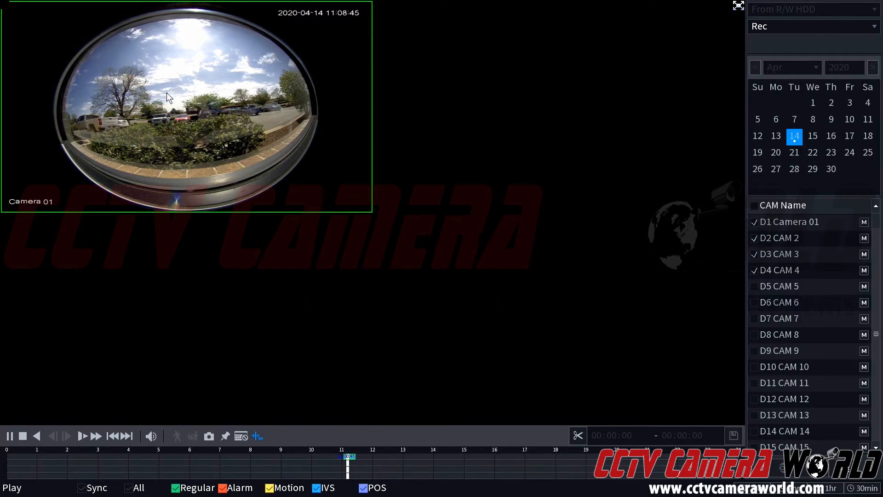
pyautogui.click(29, 436)
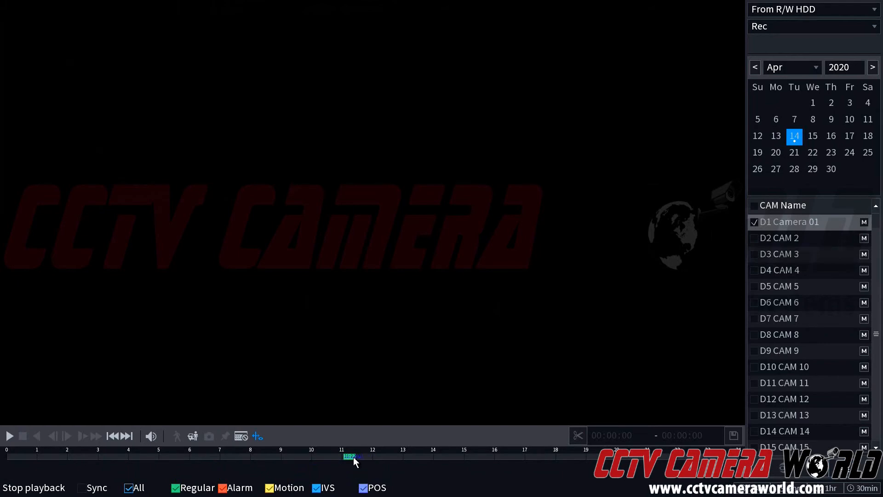
# Step: Start Camera 01's April 14 recording from the timeline at about 11:20
pyautogui.click(349, 455)
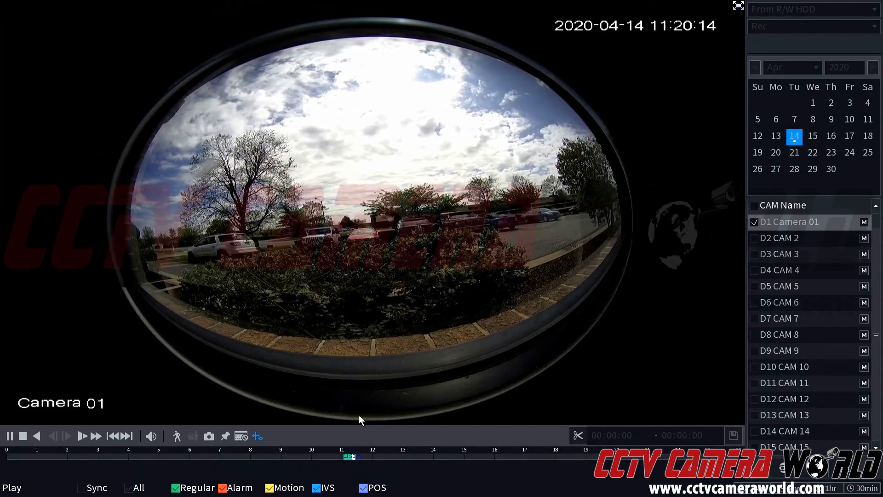
pyautogui.moveTo(297, 297)
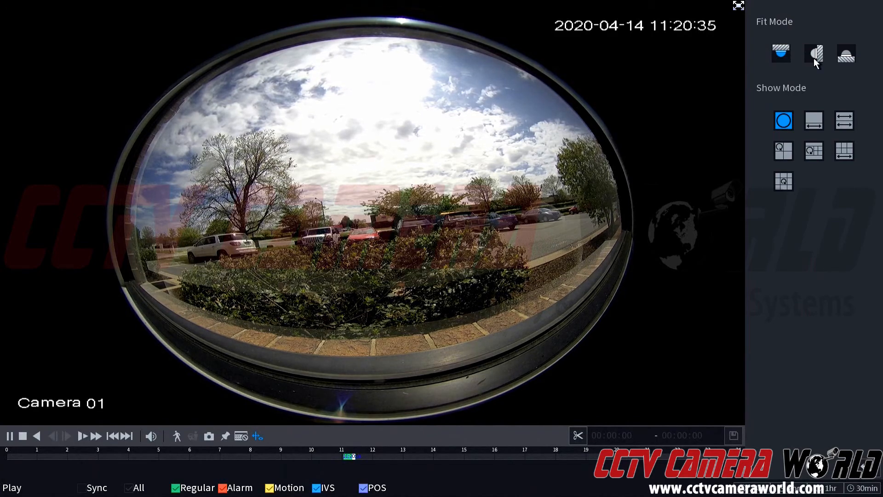
pyautogui.click(844, 120)
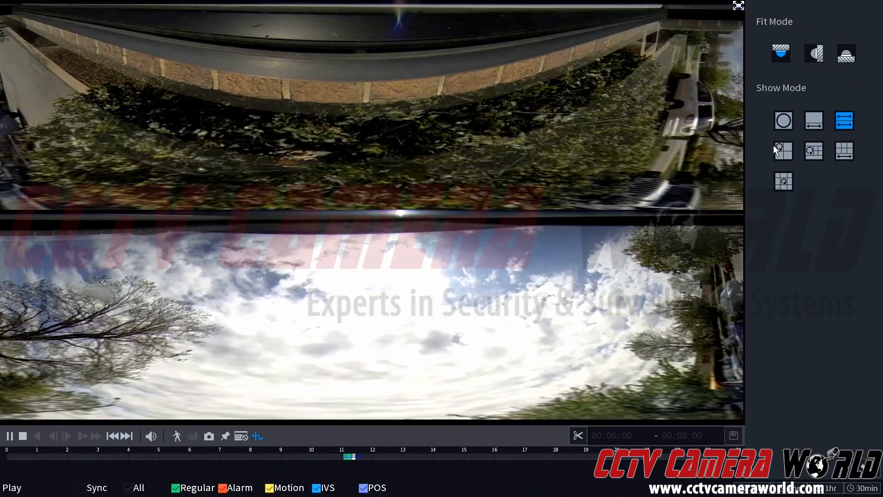
pyautogui.click(813, 151)
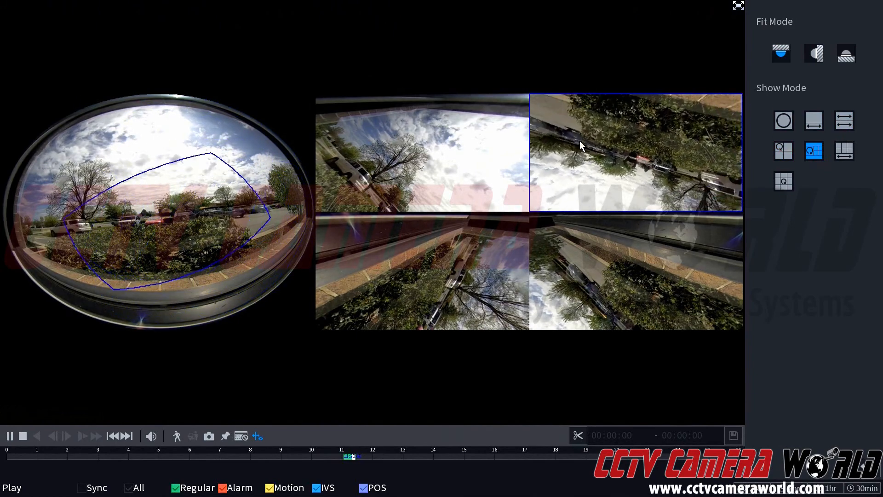
pyautogui.click(844, 151)
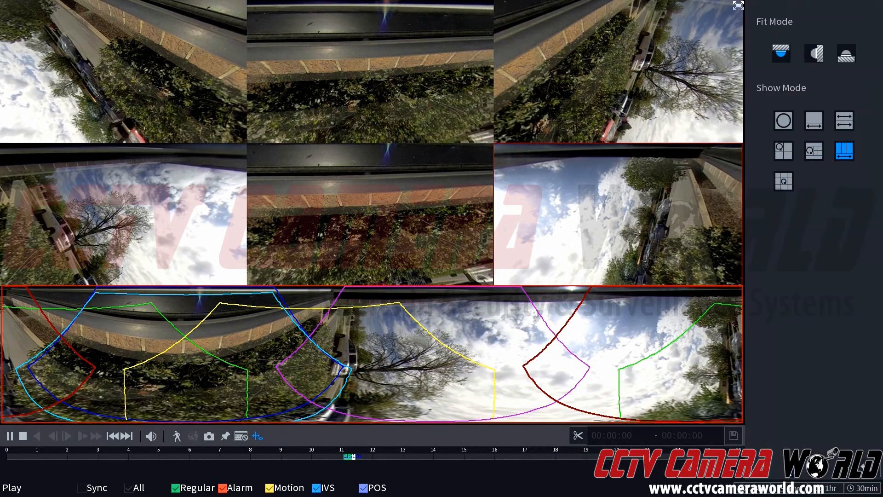
pyautogui.click(784, 119)
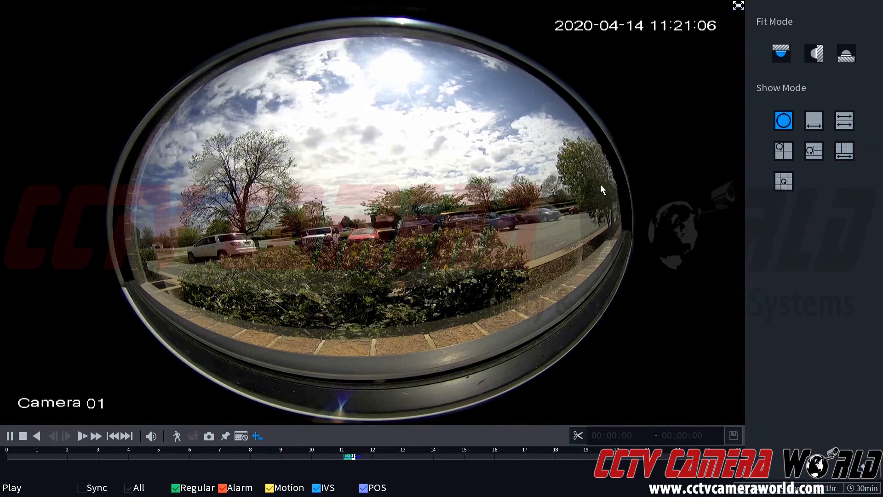